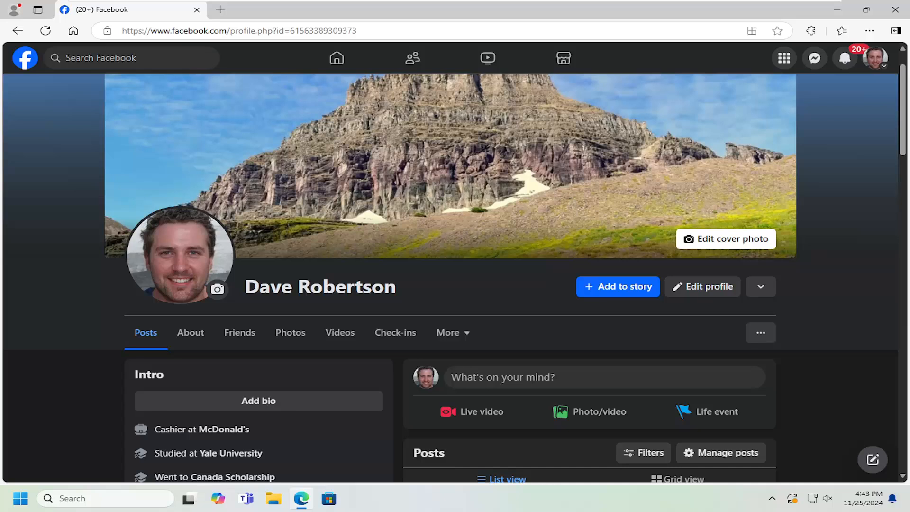
pyautogui.moveTo(333, 352)
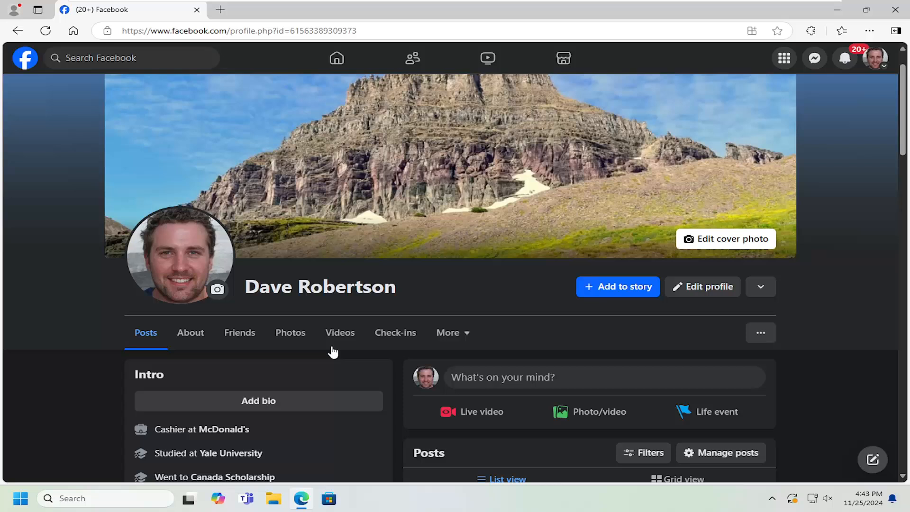
pyautogui.moveTo(101, 343)
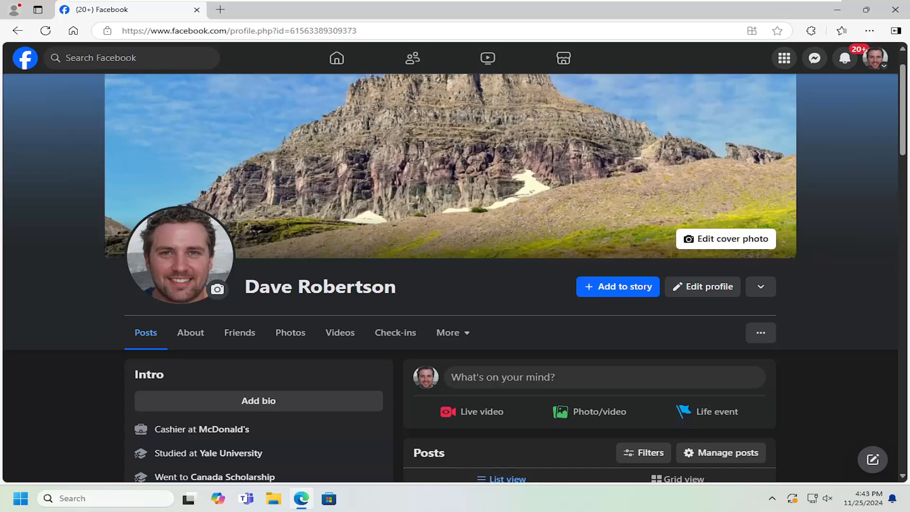
pyautogui.moveTo(42, 335)
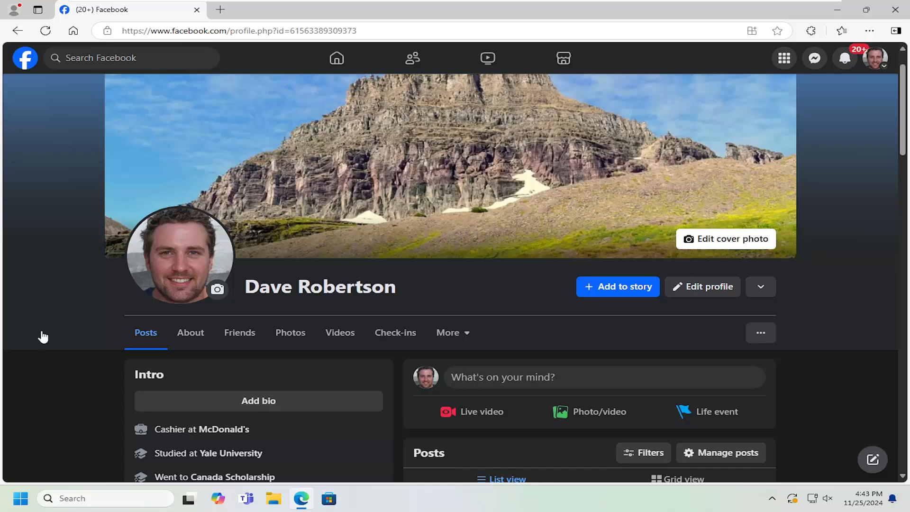
# Step: Scroll down the profile and open its About tab
pyautogui.scroll(-3)
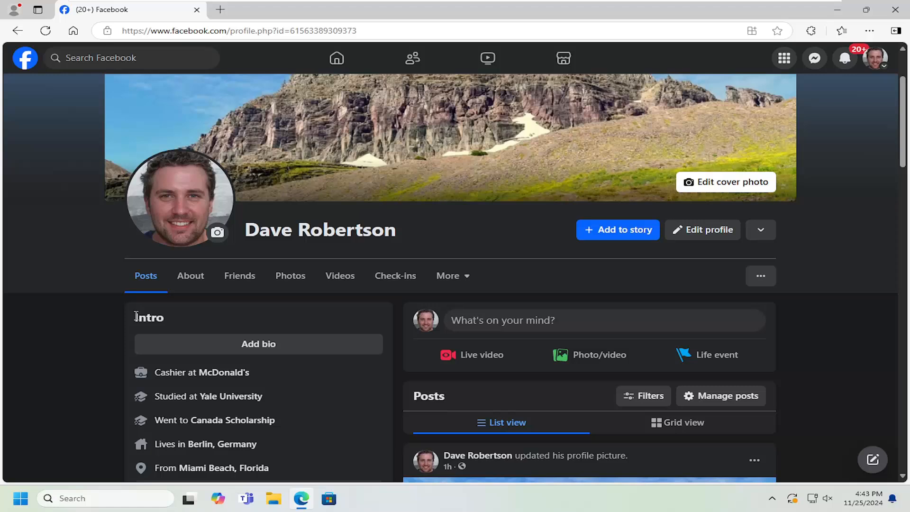
pyautogui.scroll(-3)
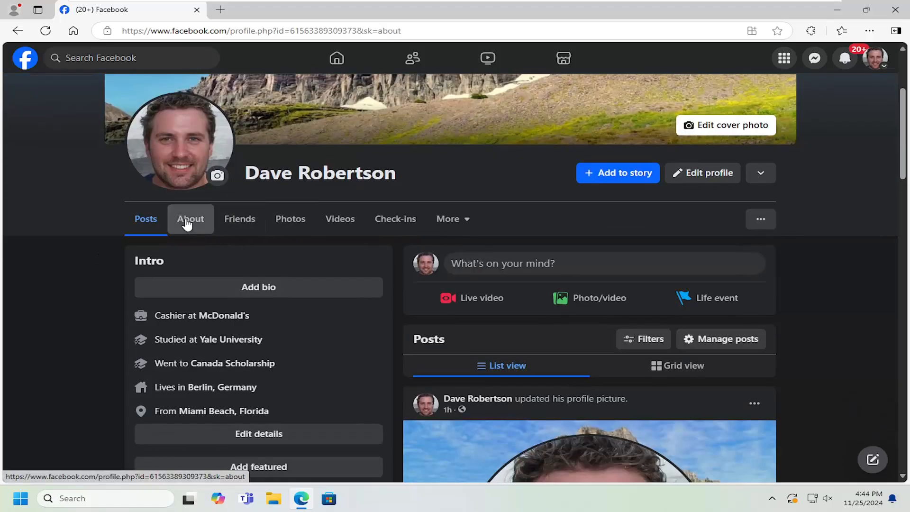
pyautogui.click(190, 218)
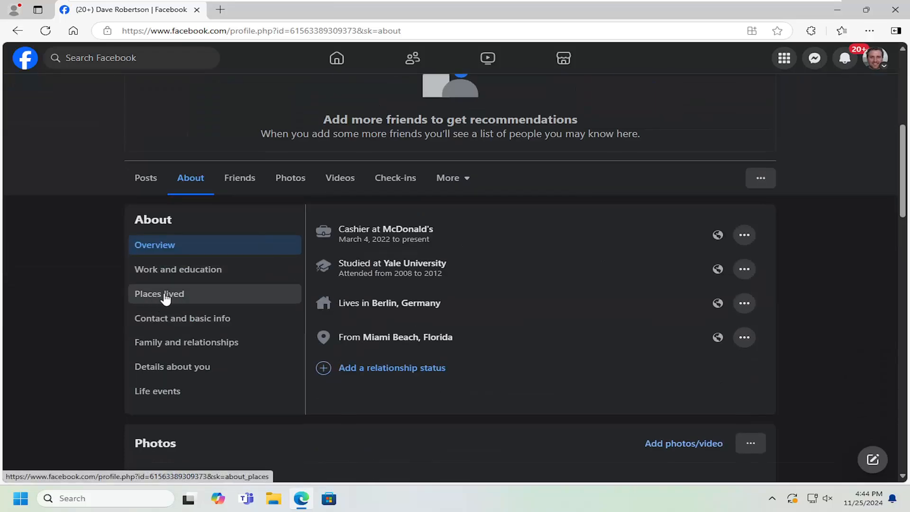
# Step: Add Los Angeles, California under Places lived, moved in 2019, and save
pyautogui.click(159, 294)
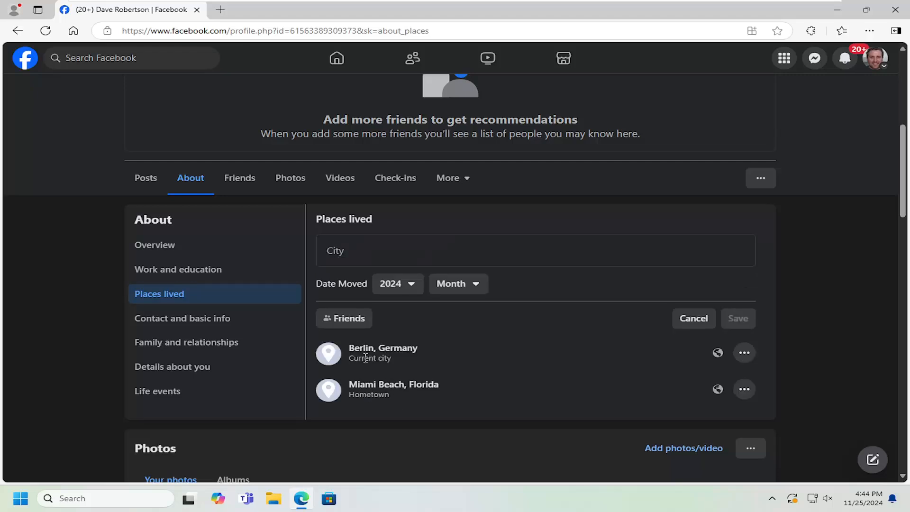
pyautogui.write('L')
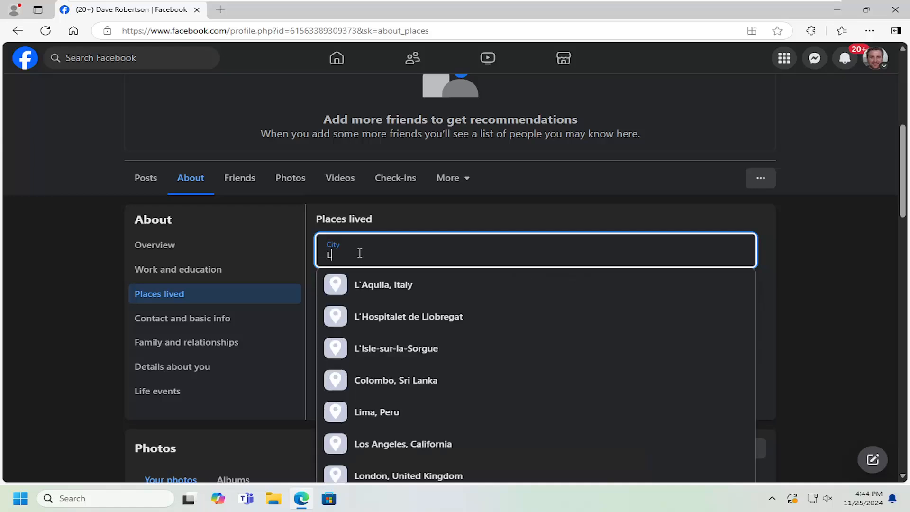
pyautogui.click(403, 443)
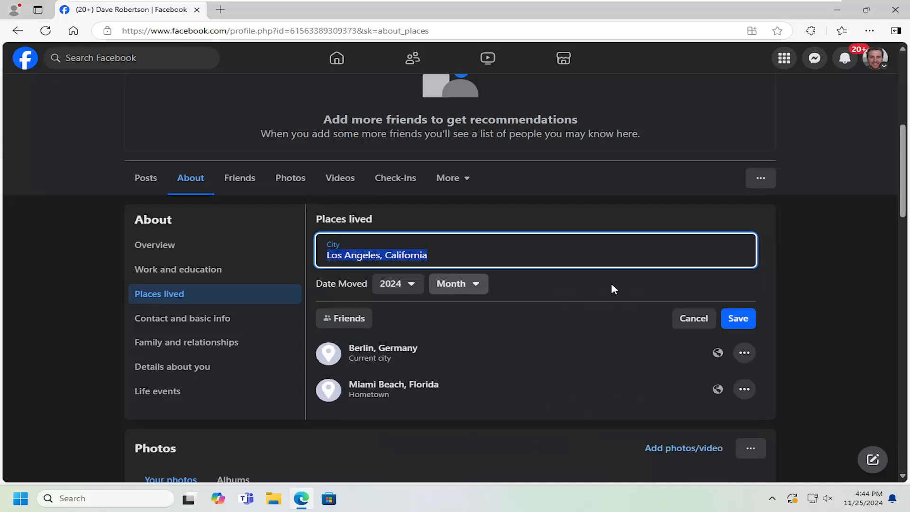
pyautogui.click(397, 284)
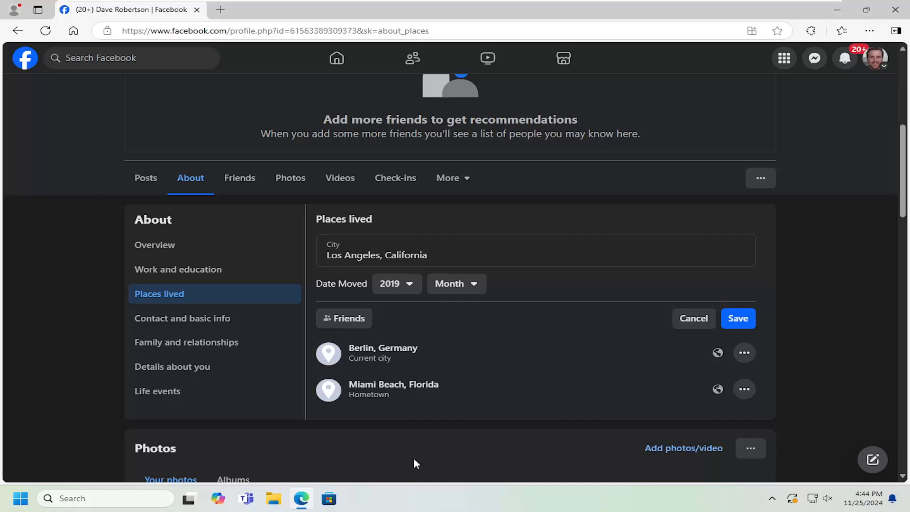
pyautogui.click(738, 319)
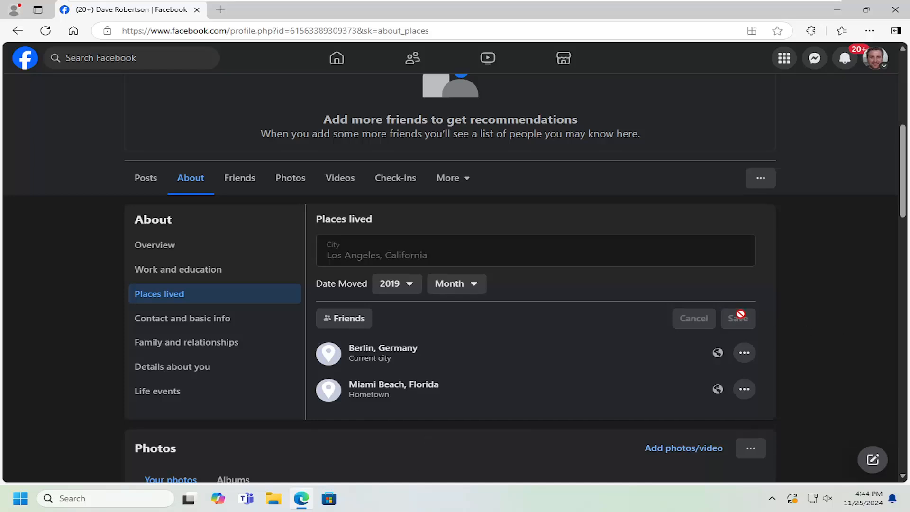
pyautogui.moveTo(387, 311)
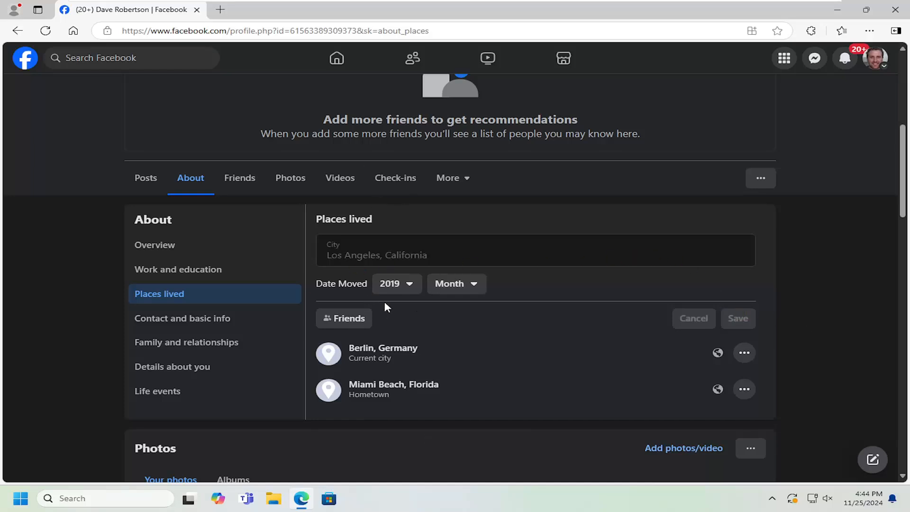
# Step: Confirm the Los Angeles entry saves, then switch back to the profile's Posts tab
pyautogui.click(737, 318)
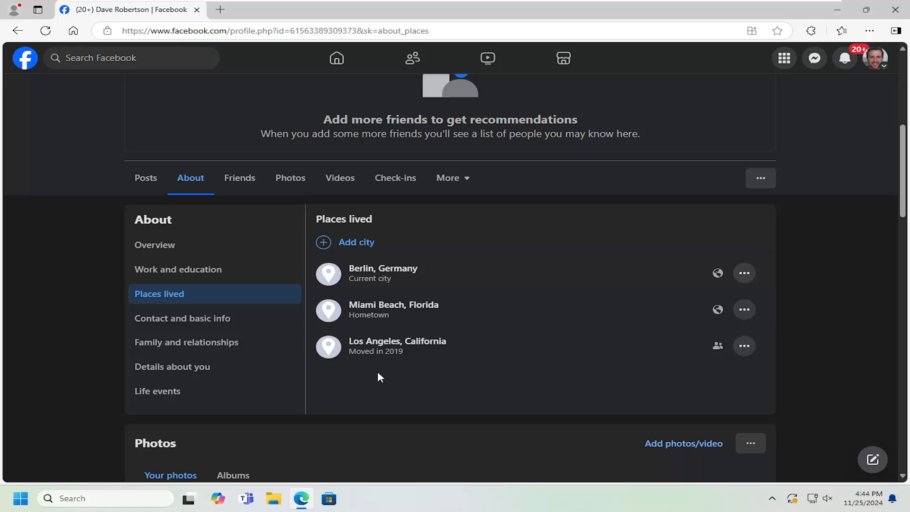
pyautogui.moveTo(144, 187)
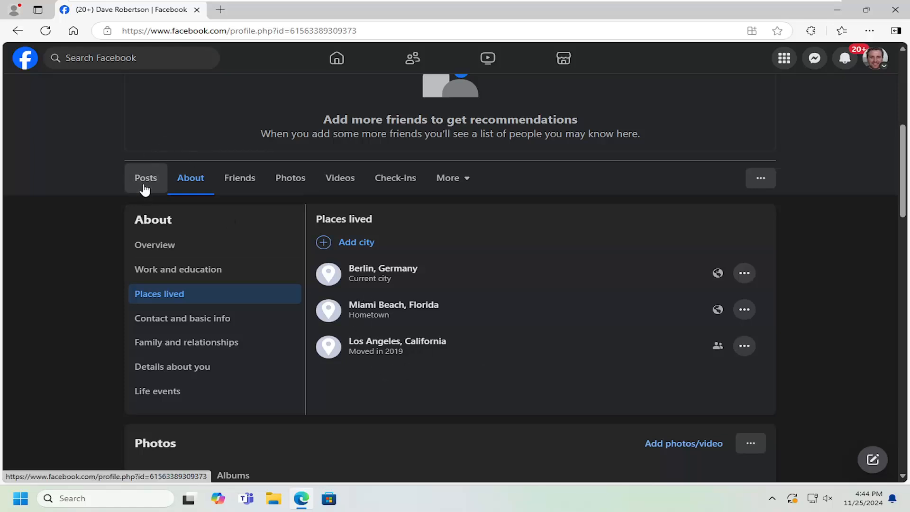
pyautogui.click(146, 178)
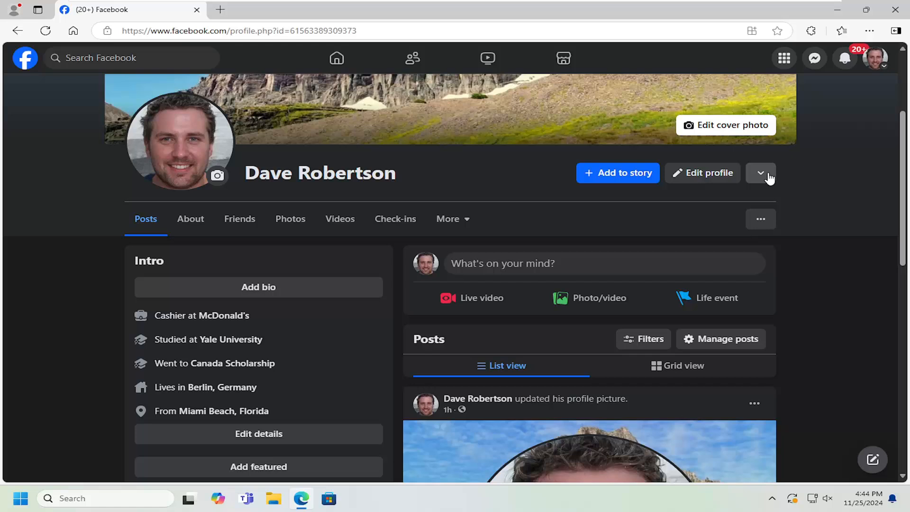